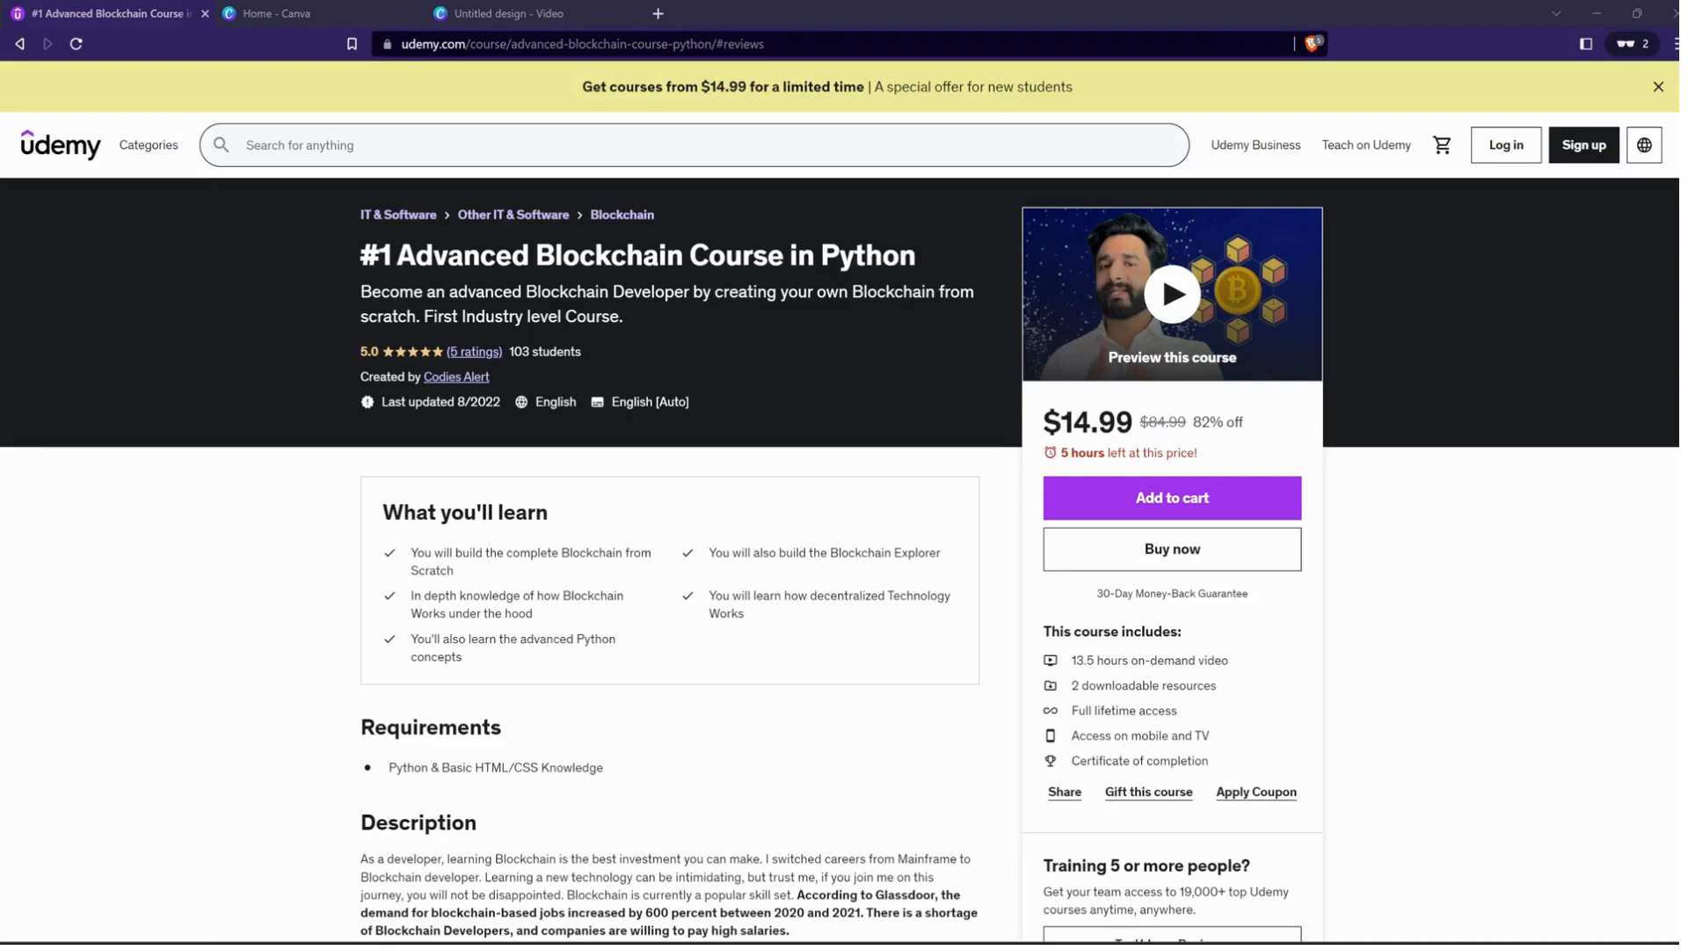
click(1171, 293)
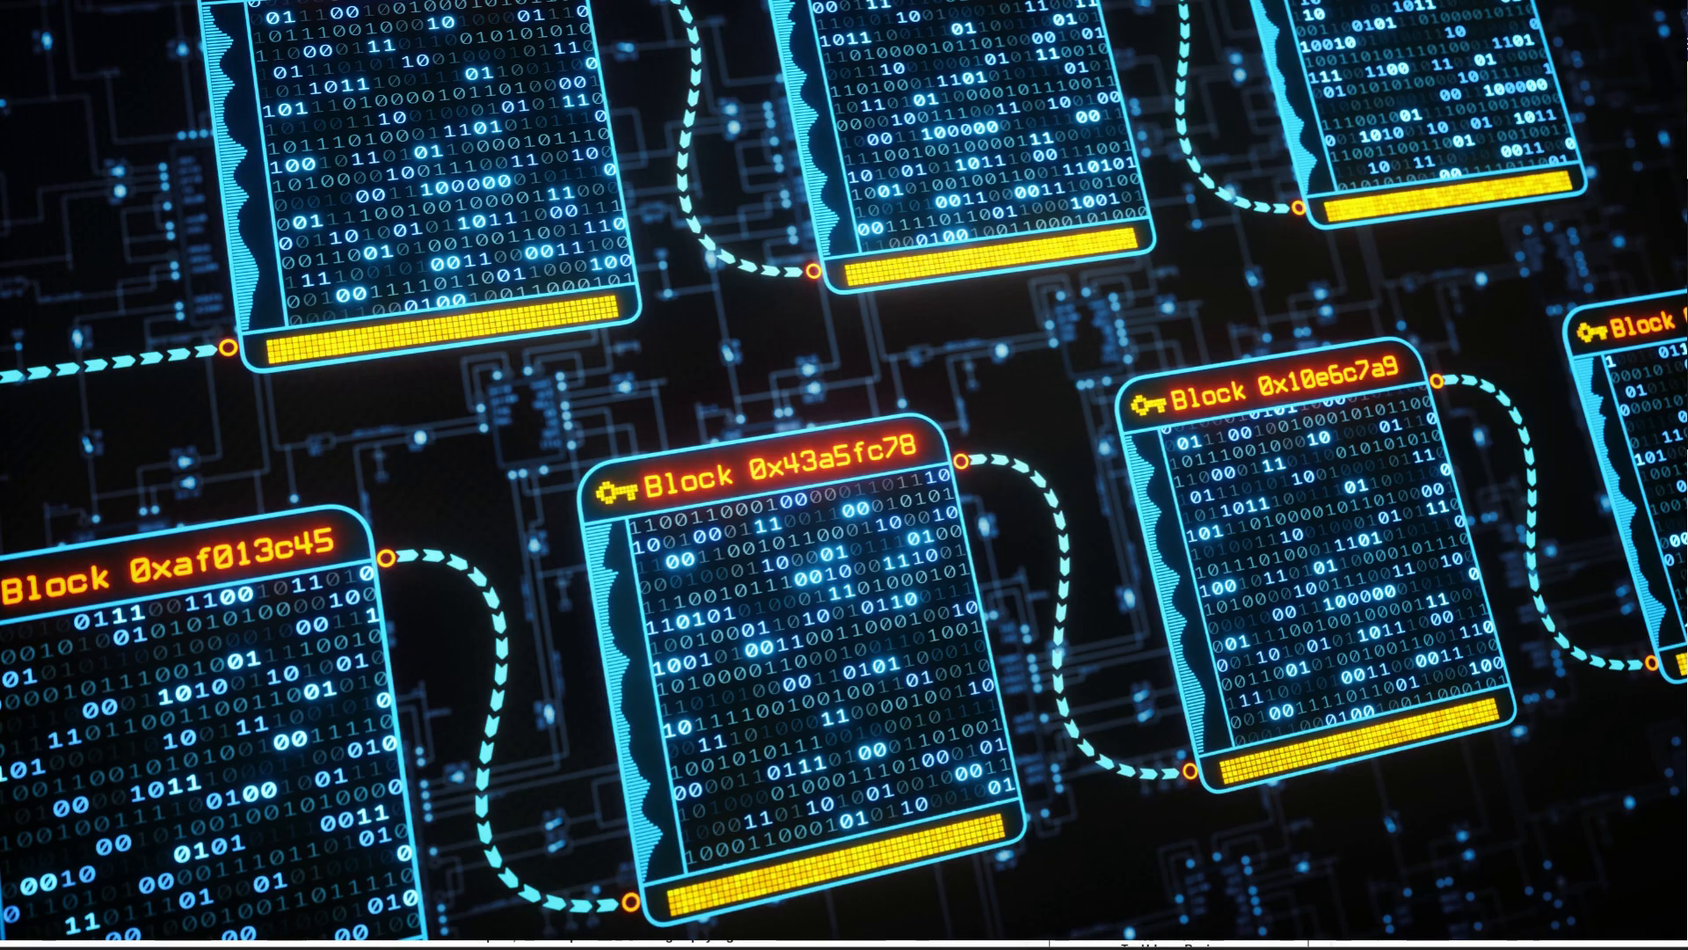